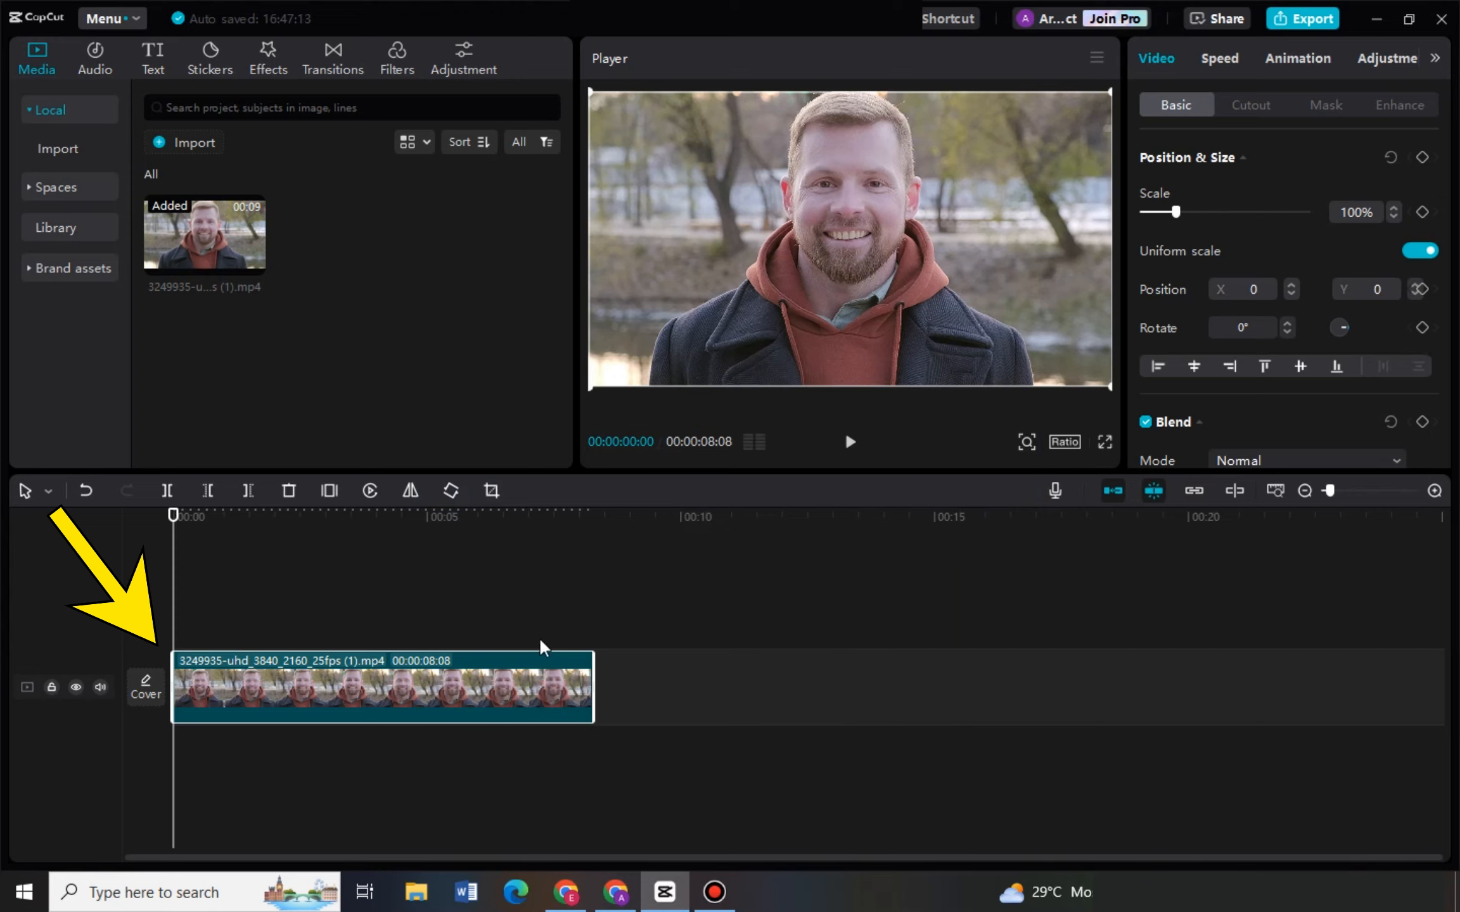
mouse_move(275, 700)
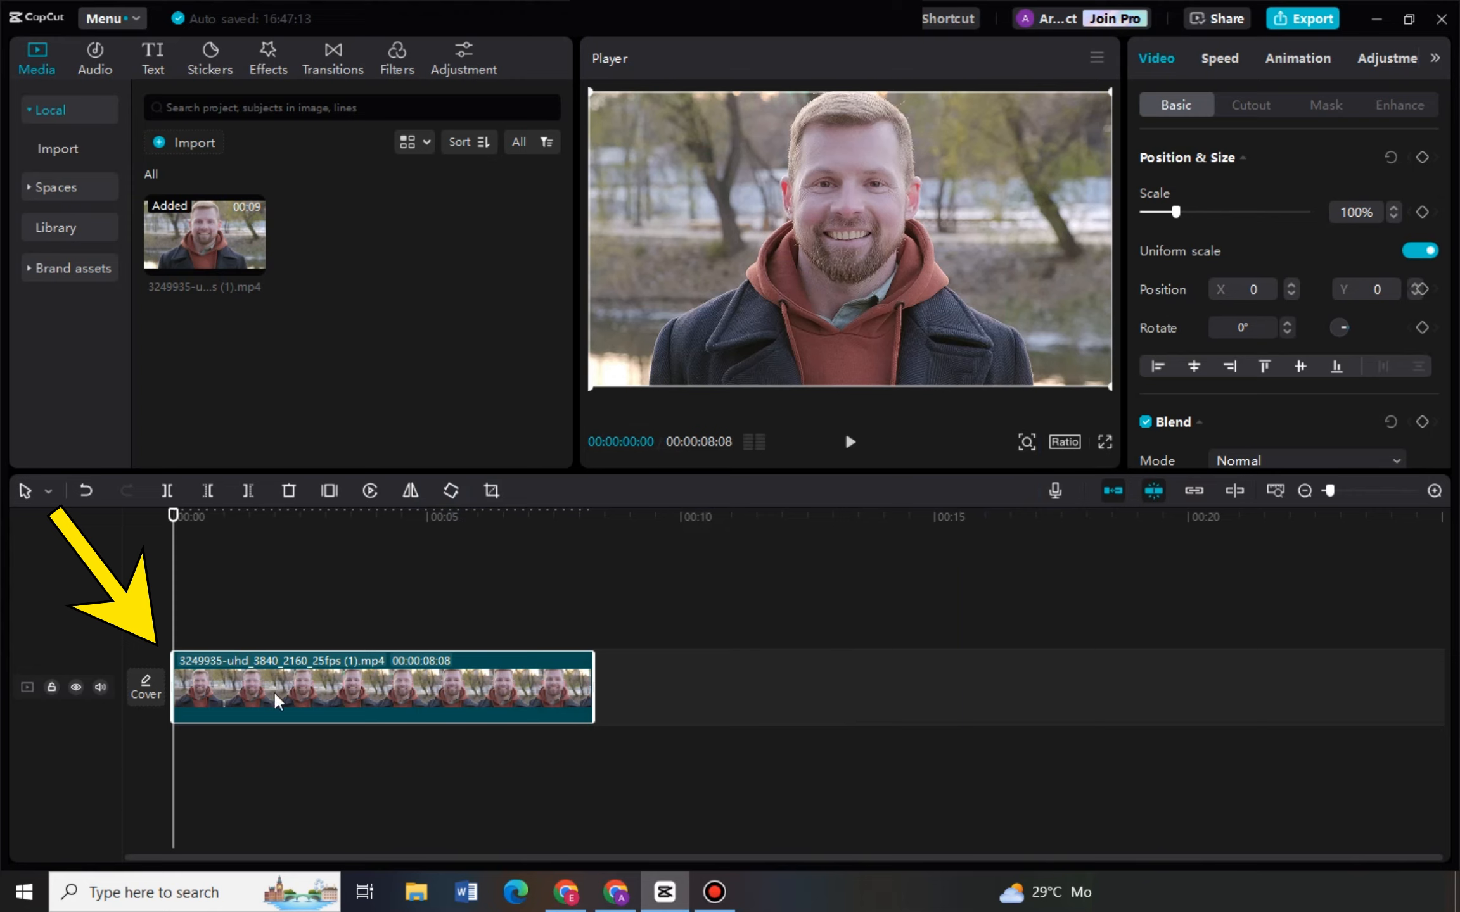
mouse_move(282, 671)
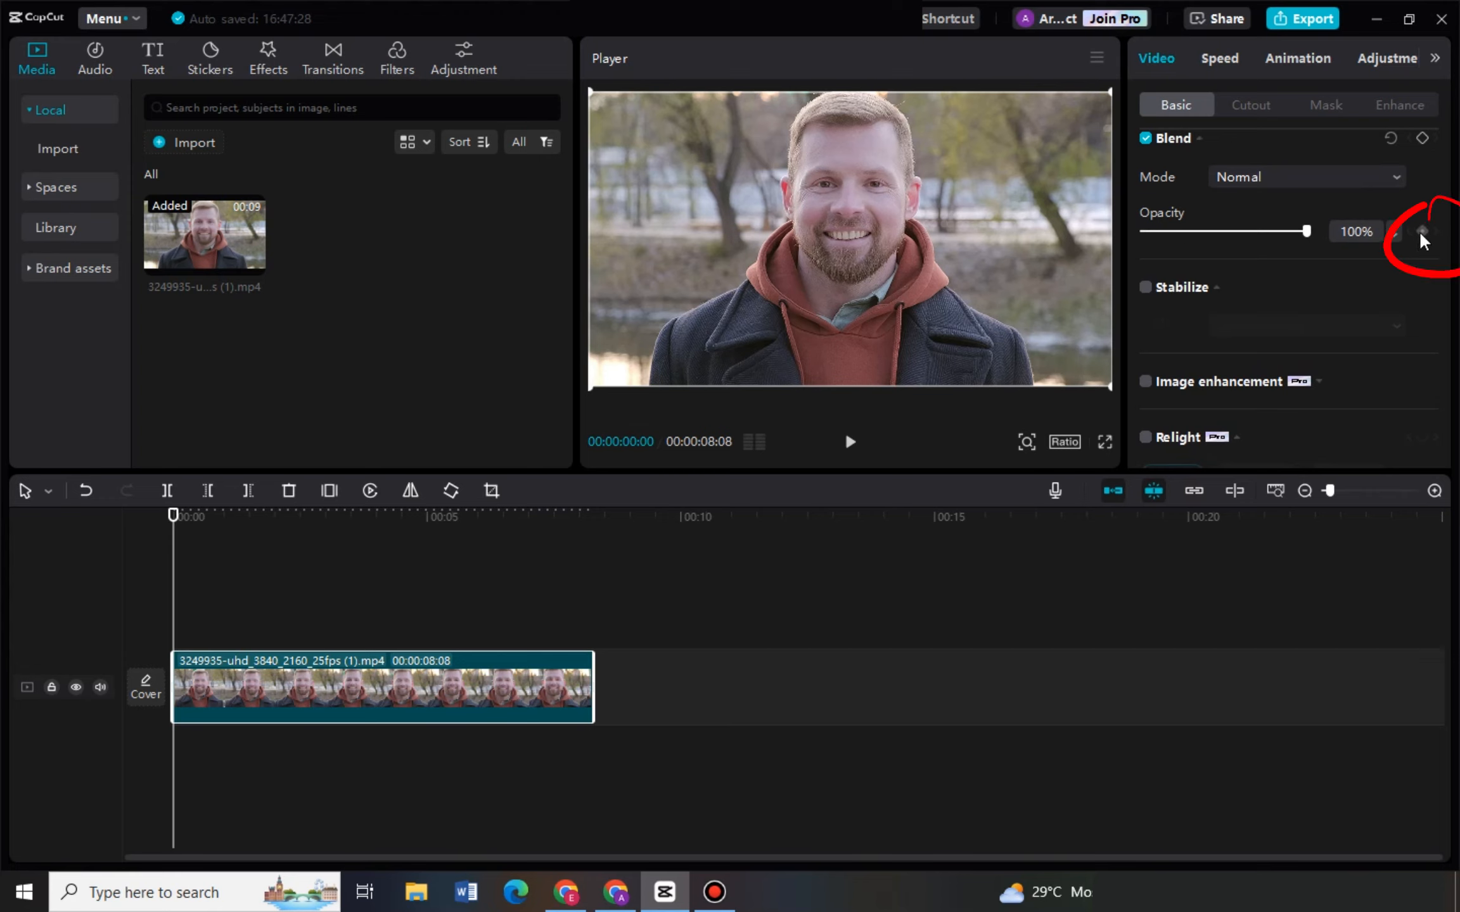
Keyframe opacity at 00:00 and 00:00:07, then set the opening keyframe to 0% for a fade-in from black.
left_click(1422, 232)
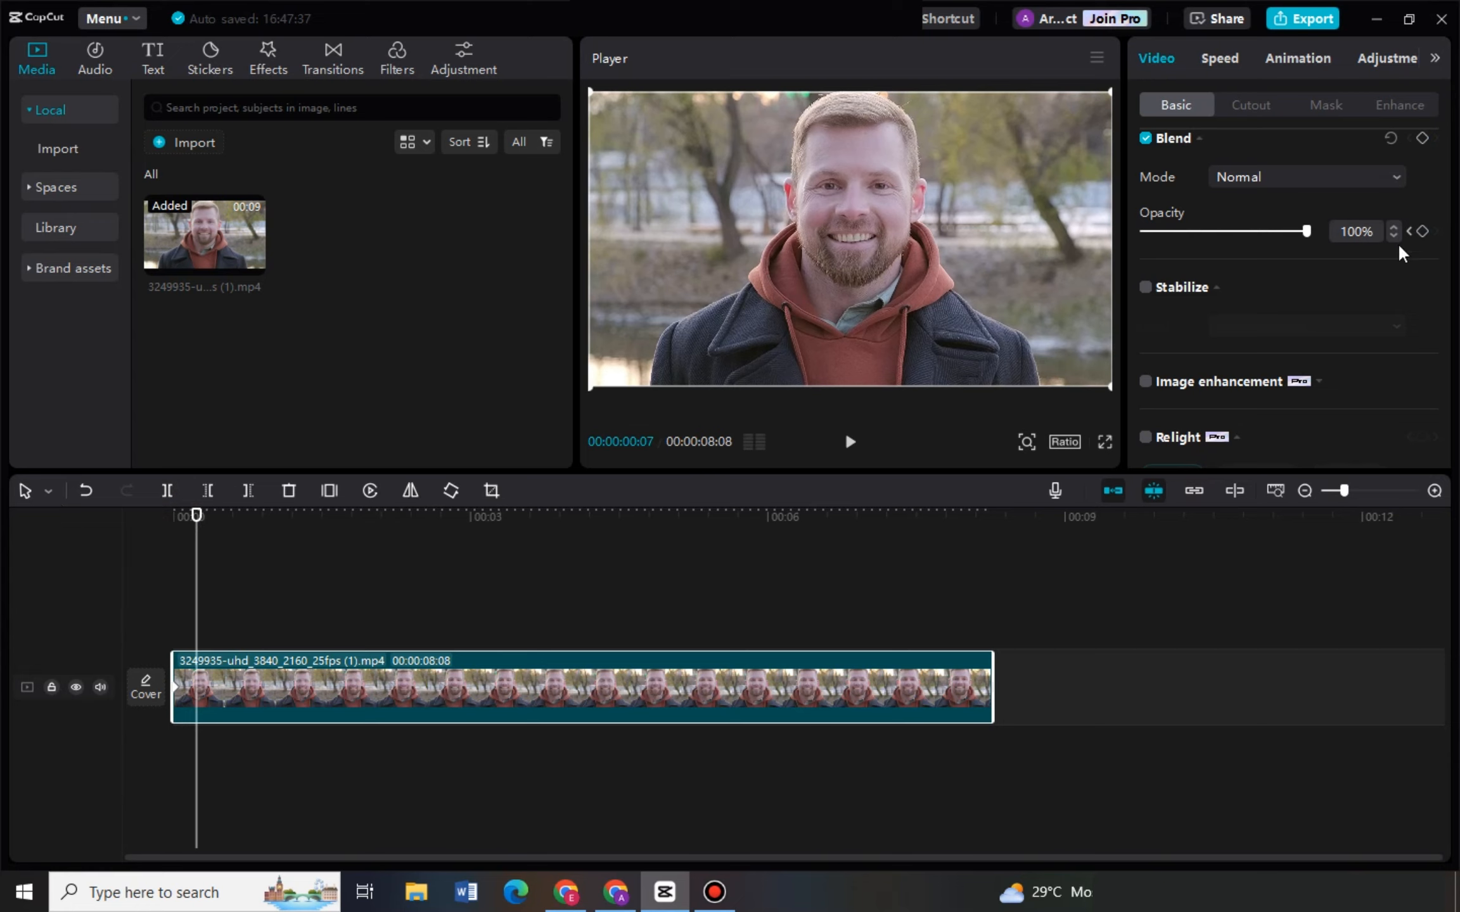
left_click(1421, 231)
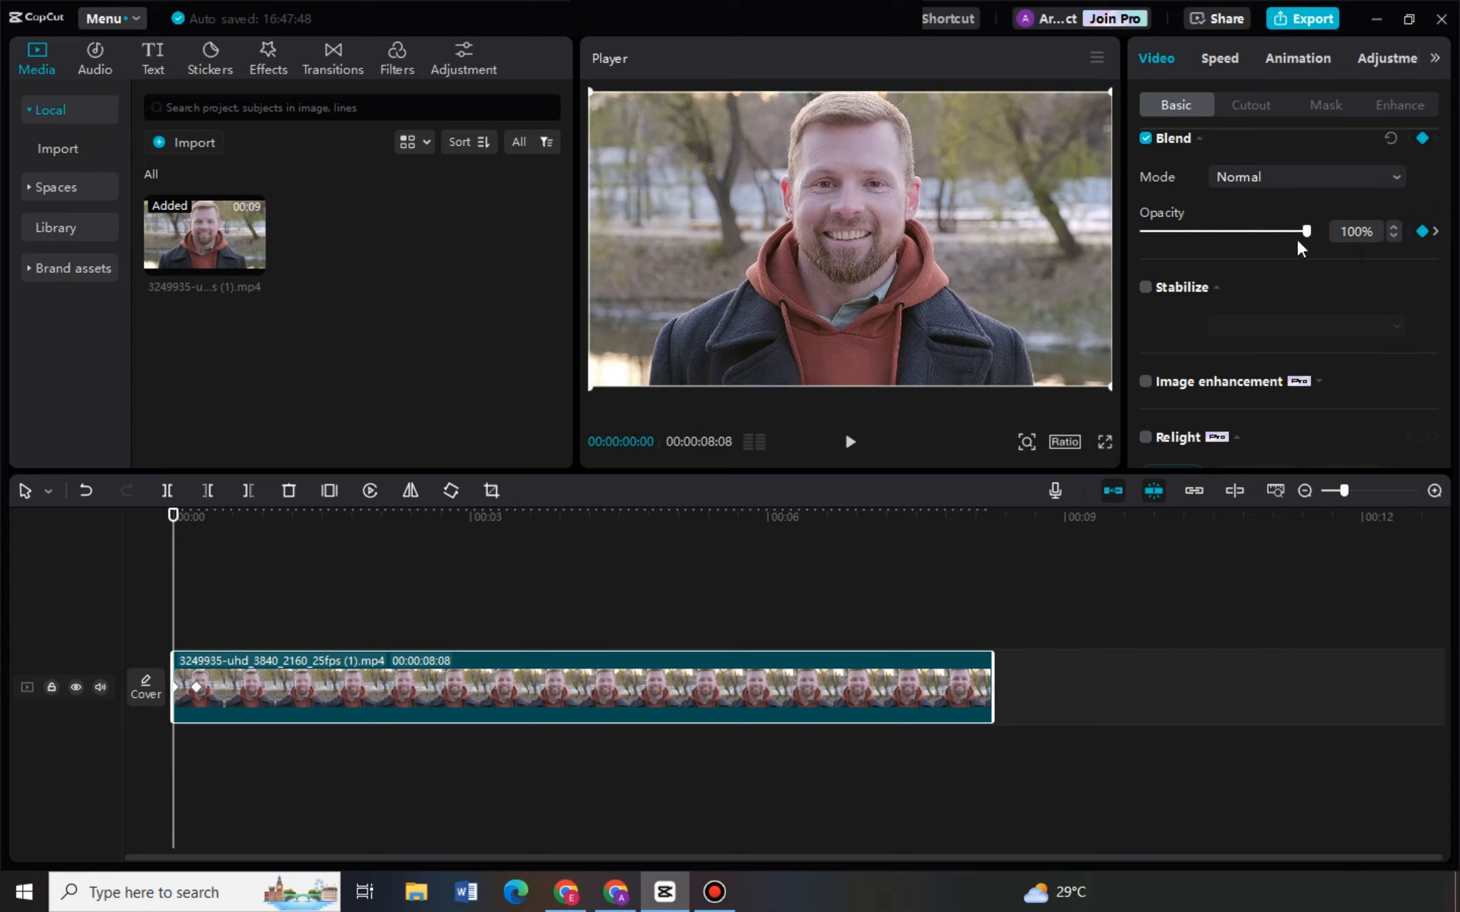
left_click_drag(1303, 231, 1141, 231)
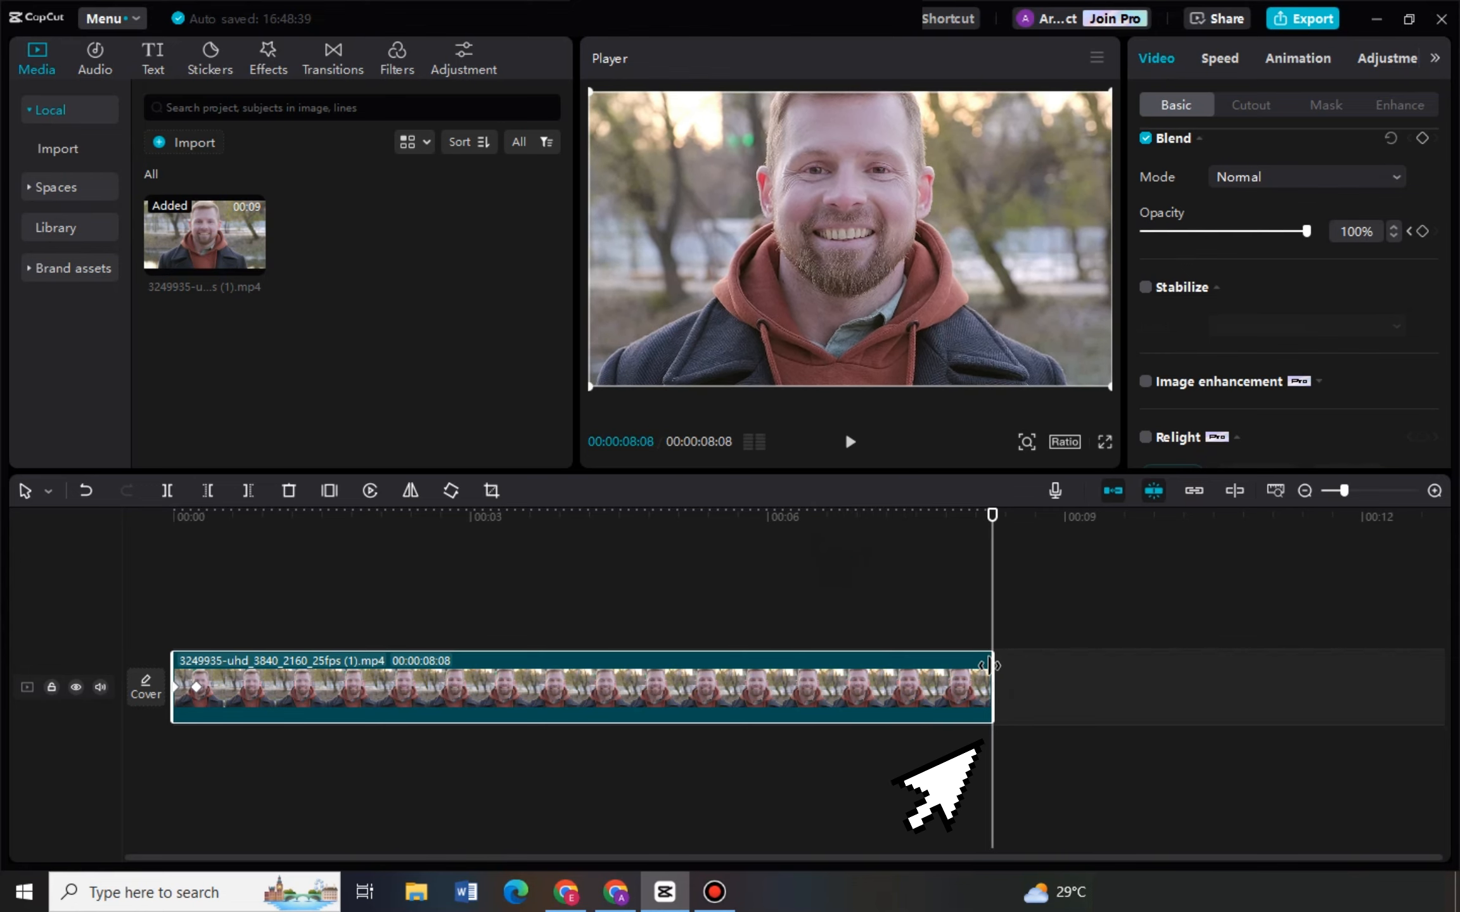
mouse_move(1170, 76)
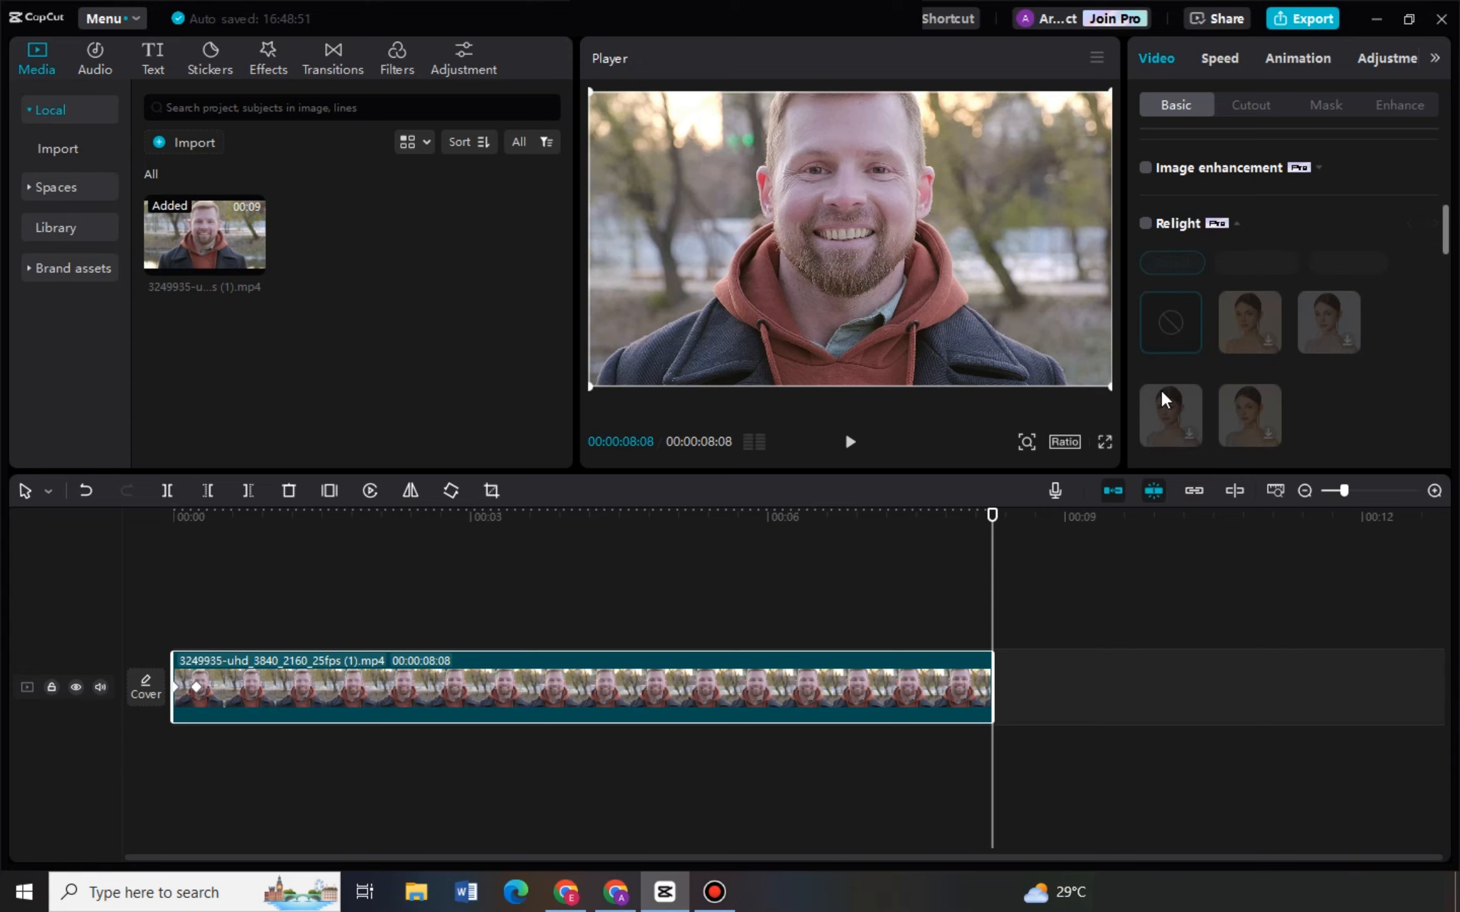
Scroll the Video panel back to the Opacity setting with the playhead at the clip's end.
scroll("down", 3)
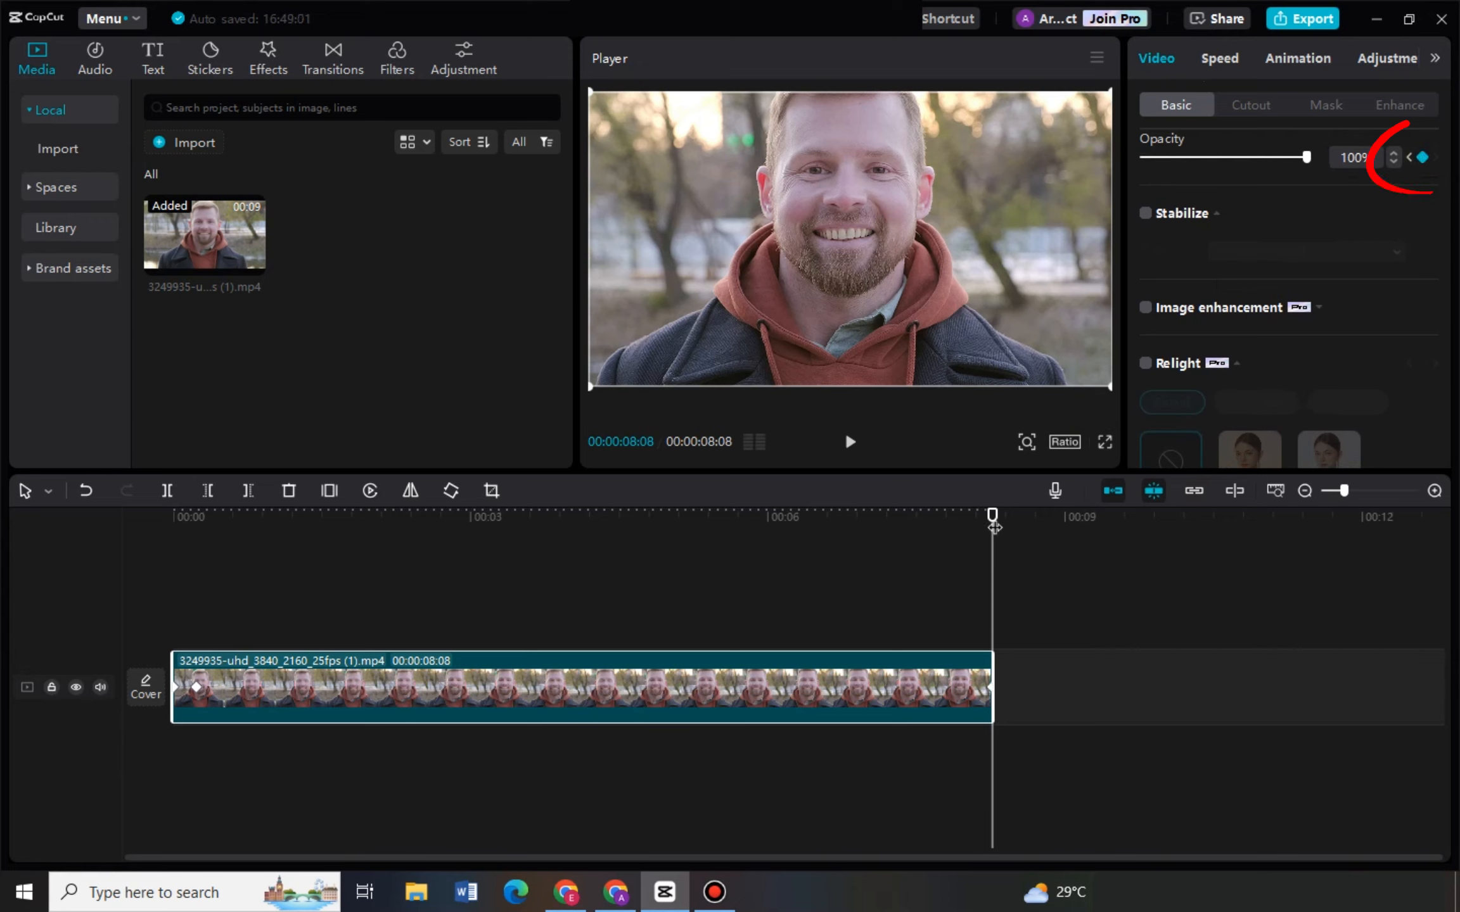
Keyframe opacity at the clip's final frame at 0% so it fades out to black, then return to the start.
left_click_drag(990, 516, 968, 515)
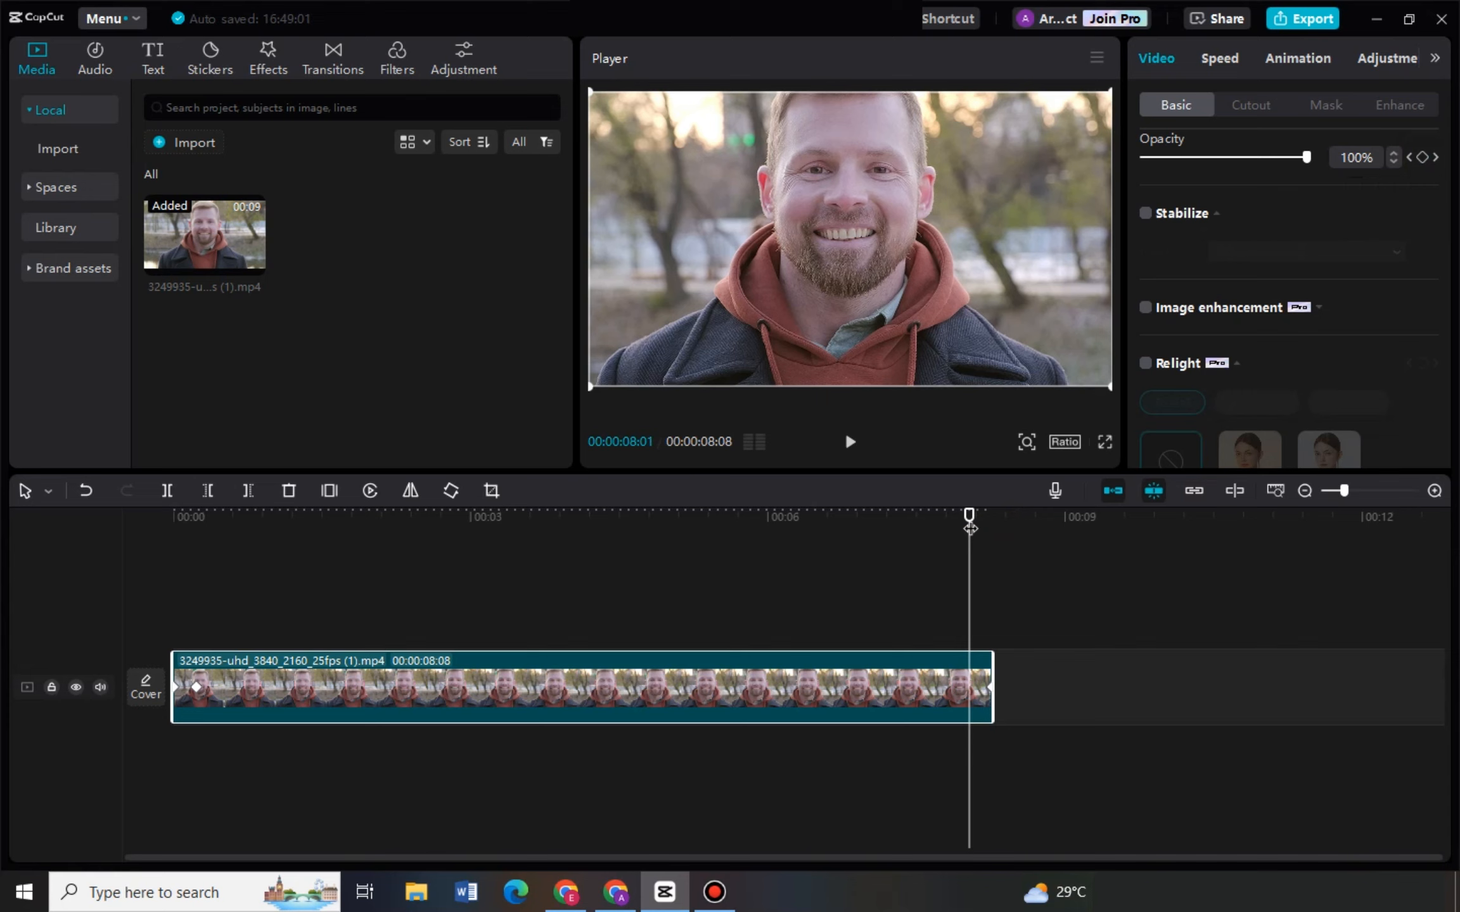
mouse_move(1423, 157)
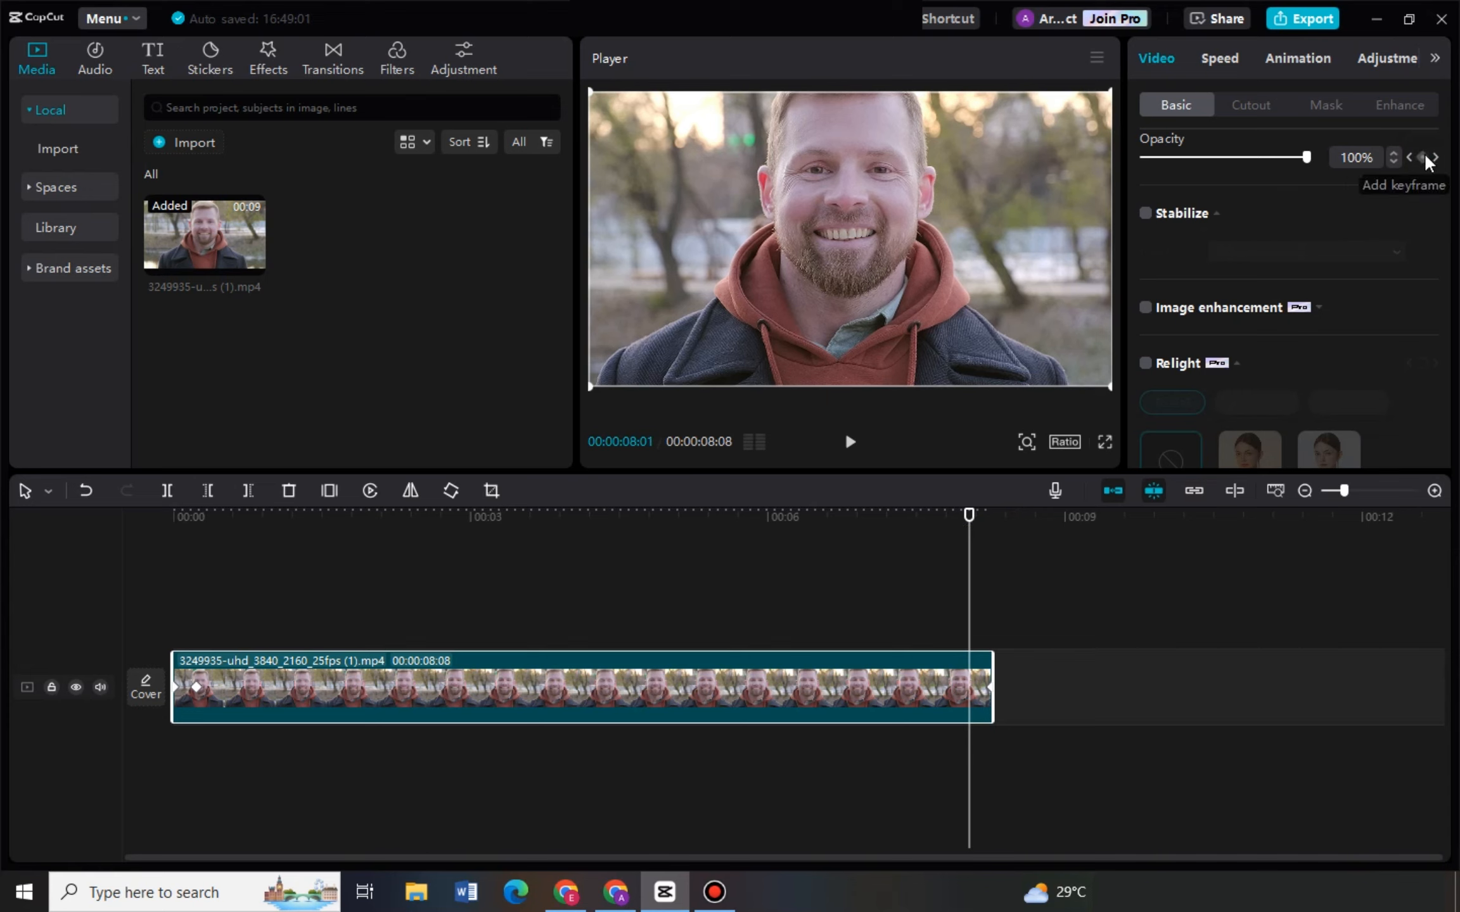
left_click(1421, 155)
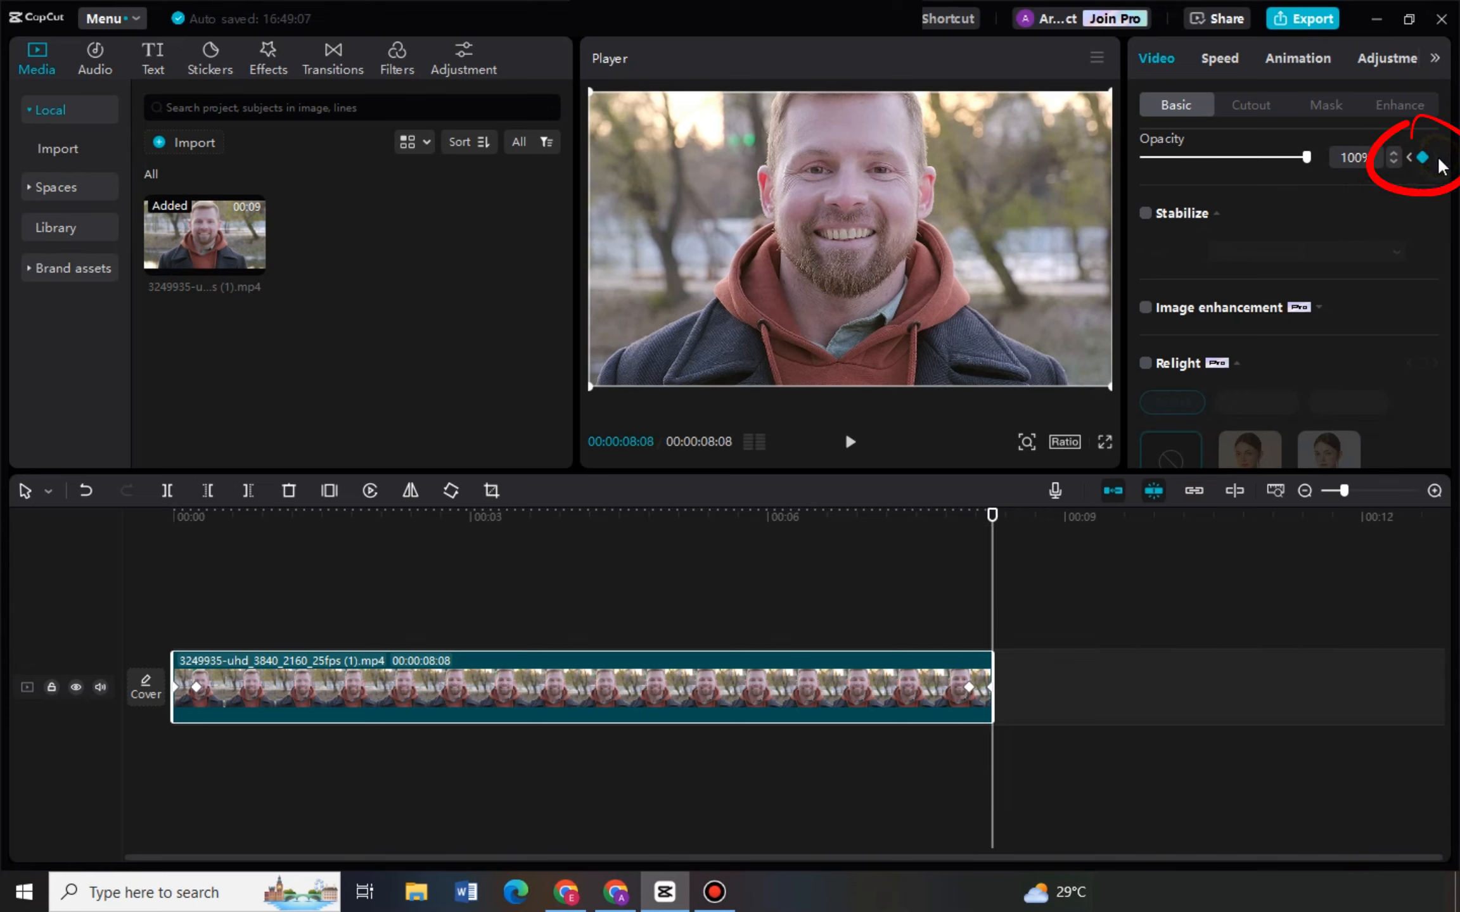
left_click_drag(1305, 157, 1144, 158)
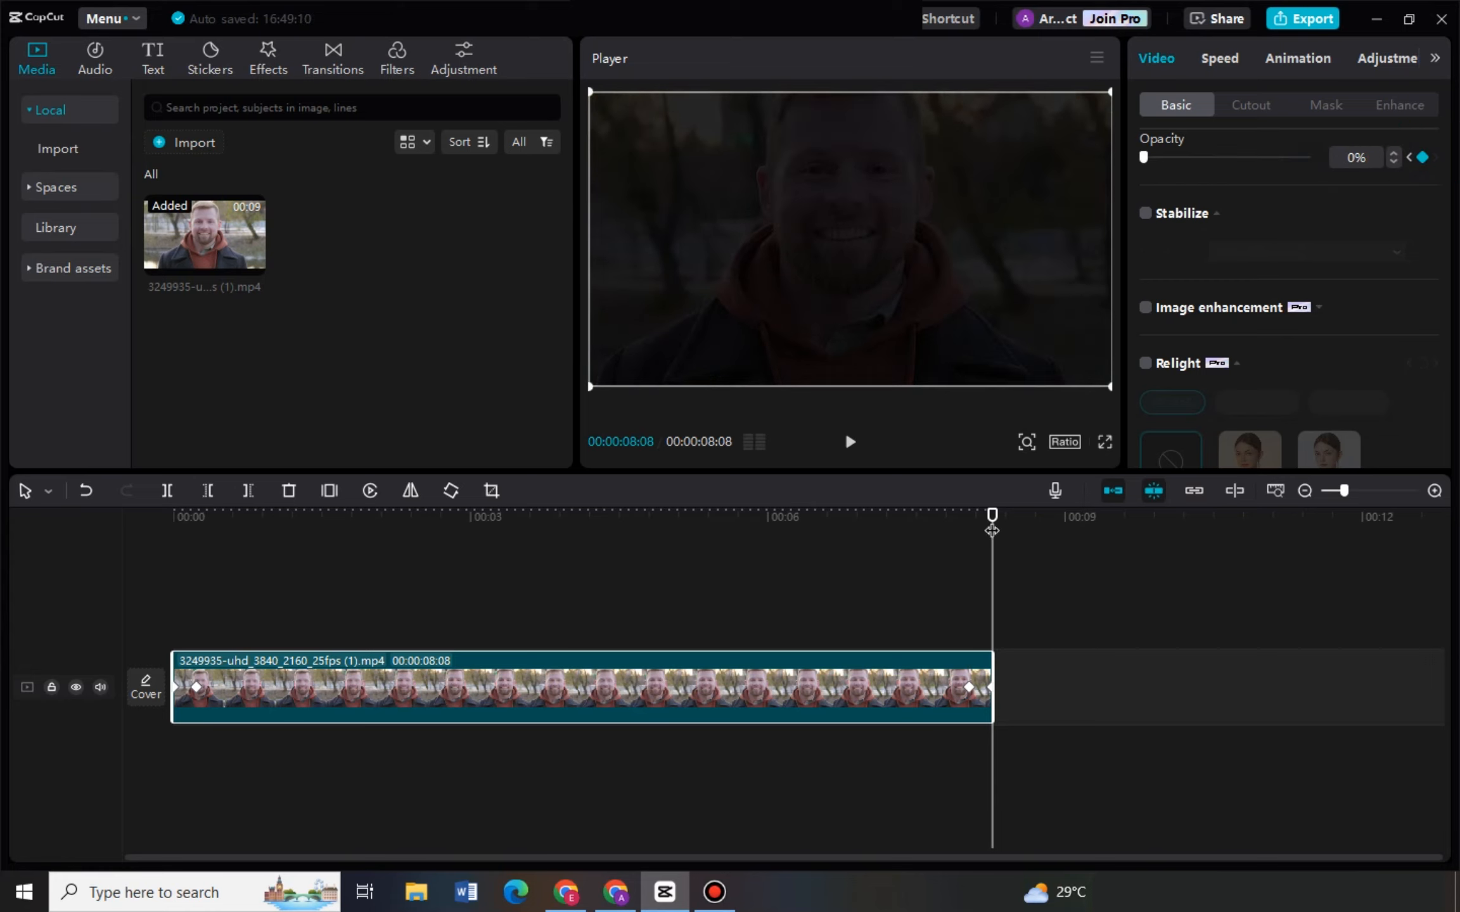
left_click(173, 514)
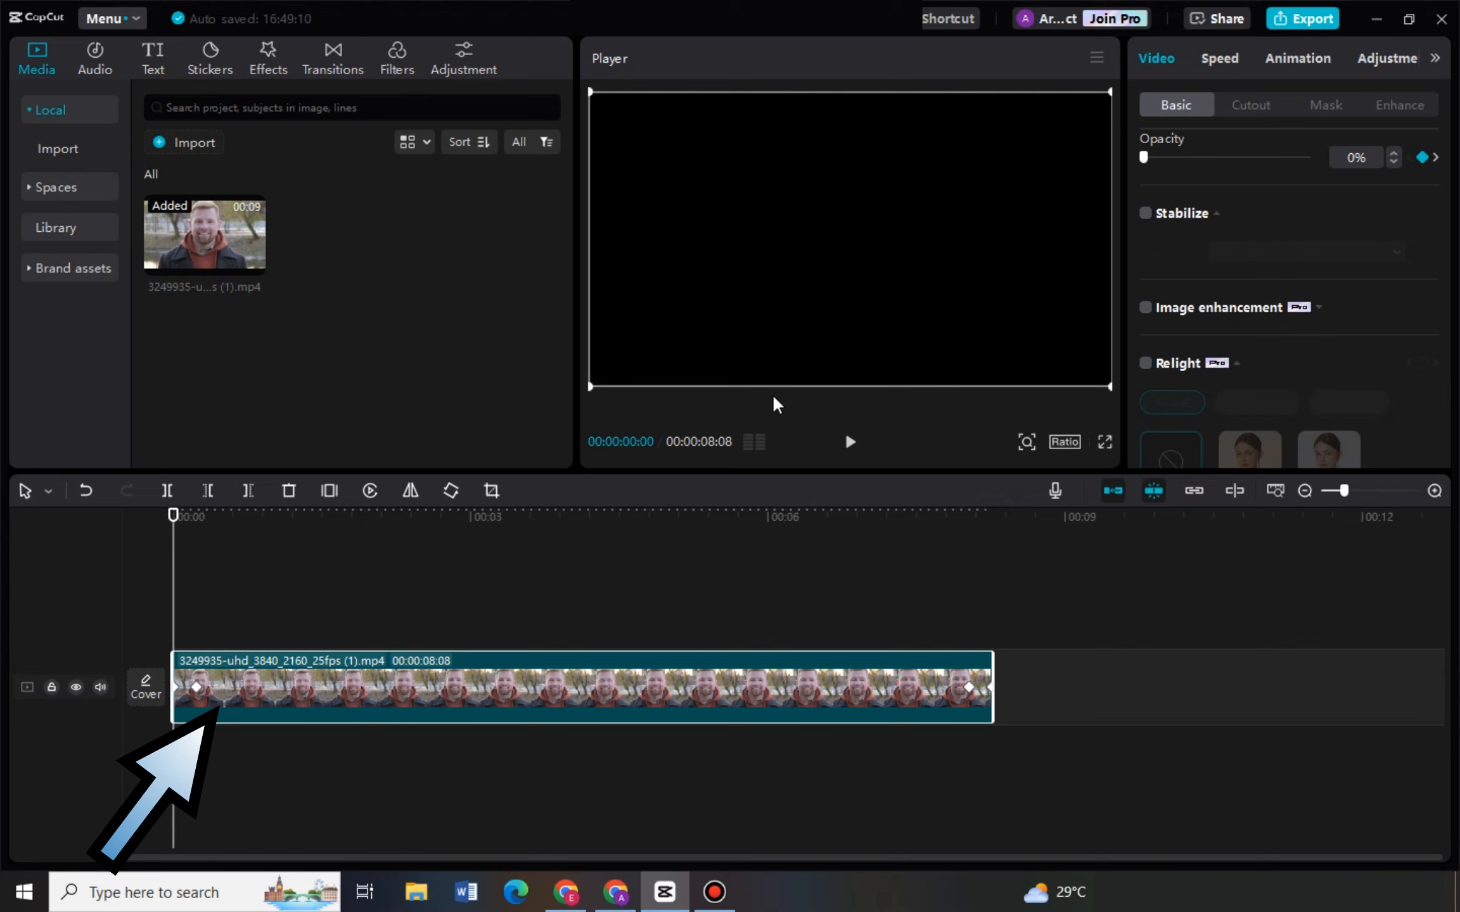